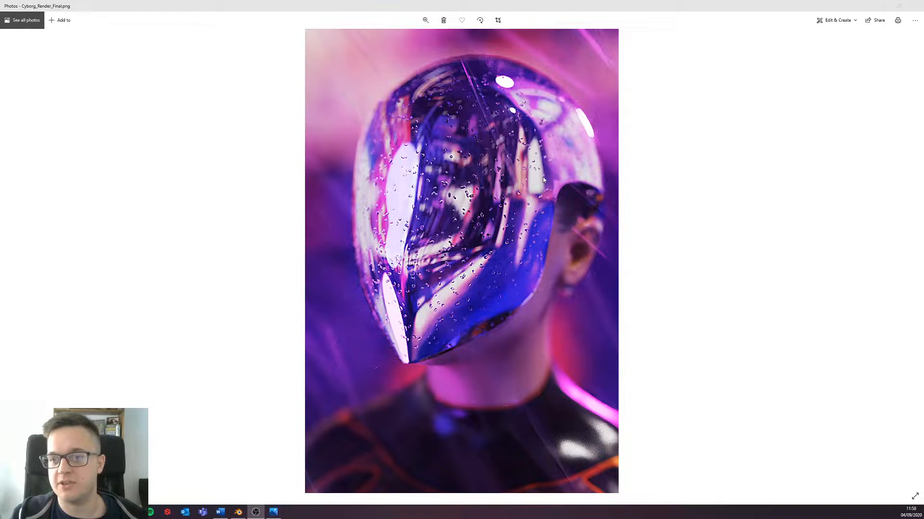
- Browse the 3dart HDRI Night City page and reach the Manhattan Nights Vol. 1 Dropbox download
{"action": "left_click", "coordinate": [254, 510]}
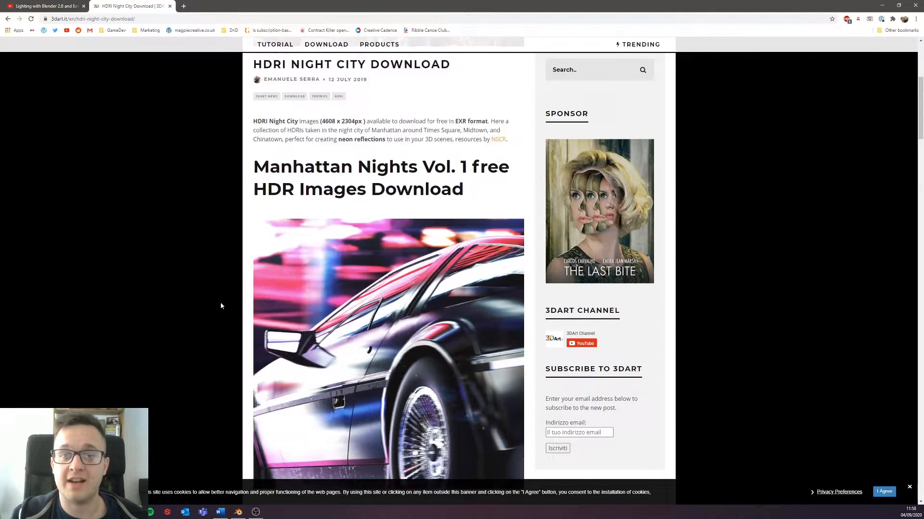
{"action": "scroll", "scroll_direction": "down", "scroll_amount": 3}
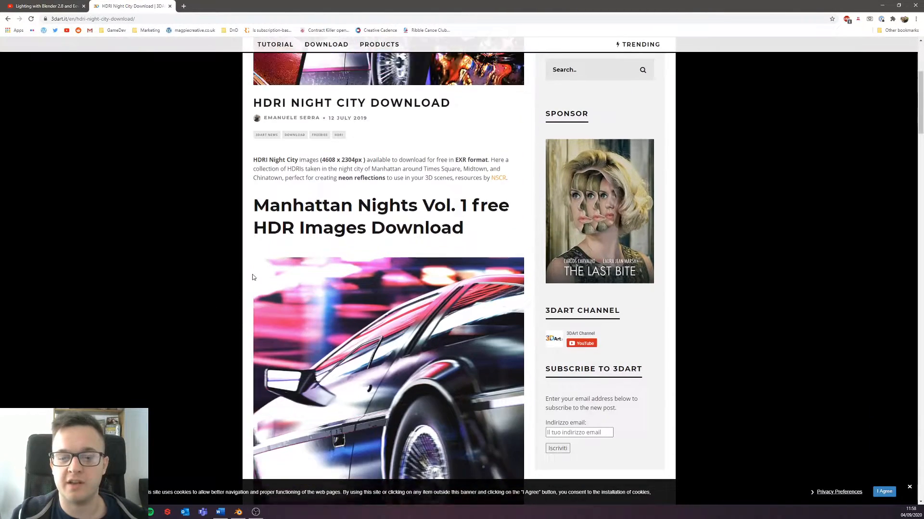
{"action": "scroll", "scroll_direction": "down", "scroll_amount": 3}
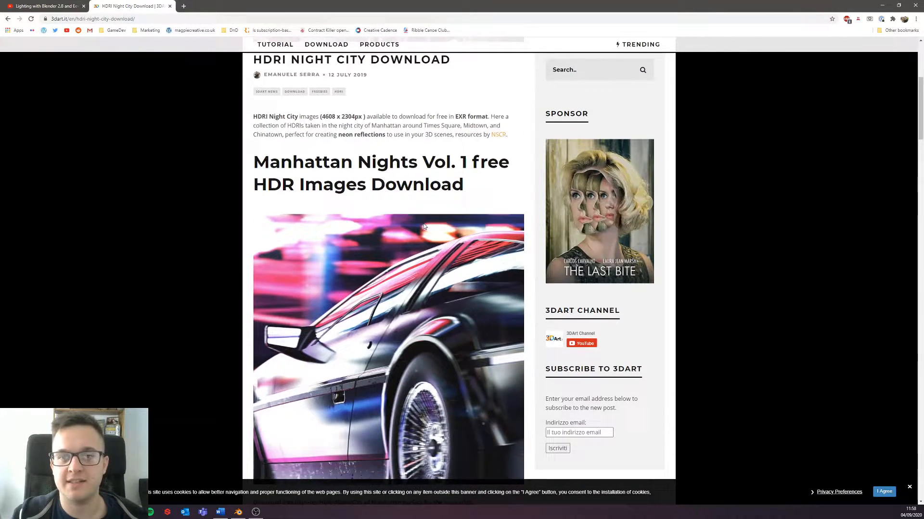
{"action": "scroll", "scroll_direction": "down", "scroll_amount": 3}
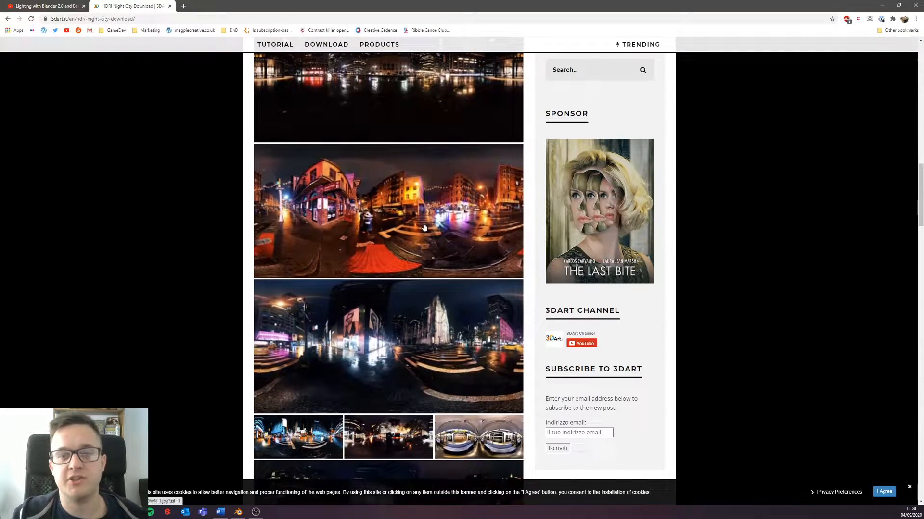
{"action": "scroll", "scroll_direction": "down", "scroll_amount": 3}
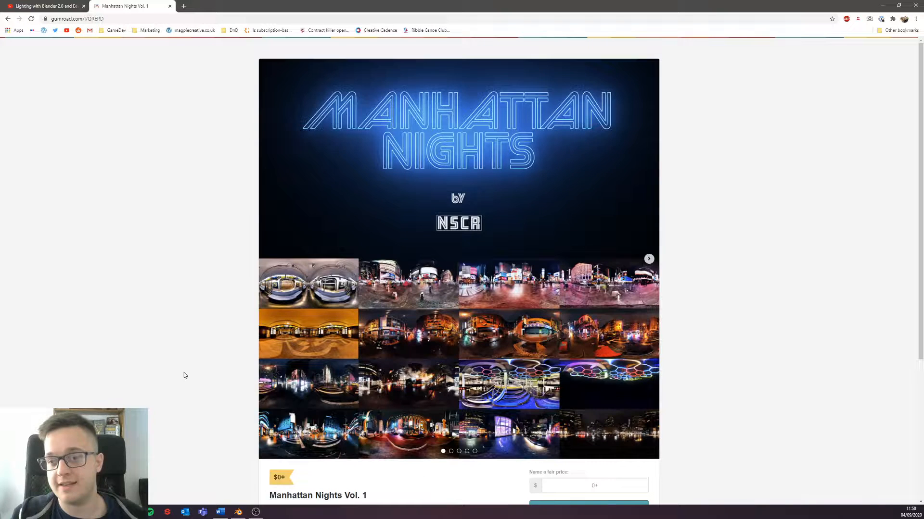
{"action": "scroll", "scroll_direction": "down", "scroll_amount": 3}
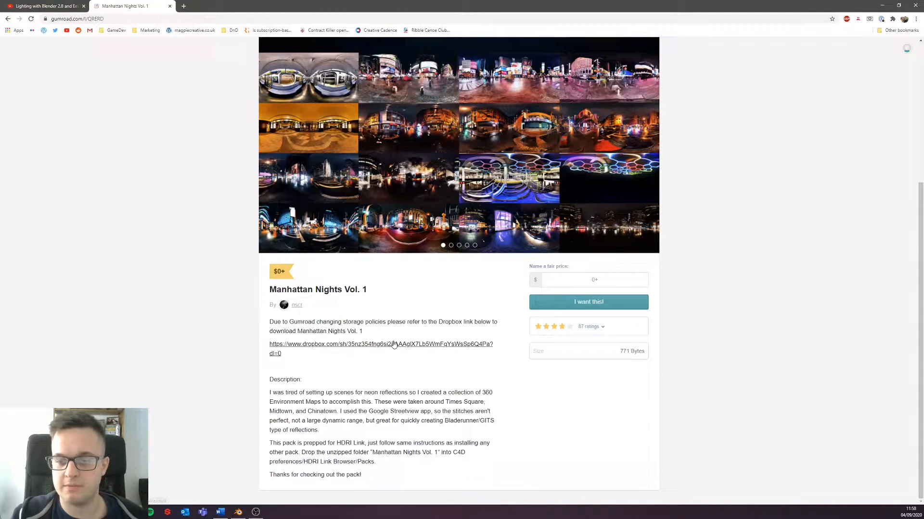
{"action": "left_click", "coordinate": [394, 343]}
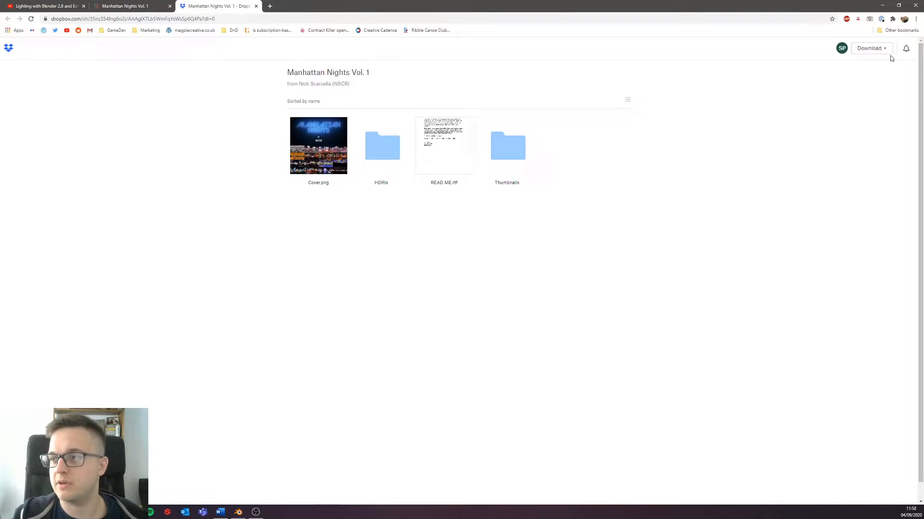
{"action": "left_click", "coordinate": [884, 48]}
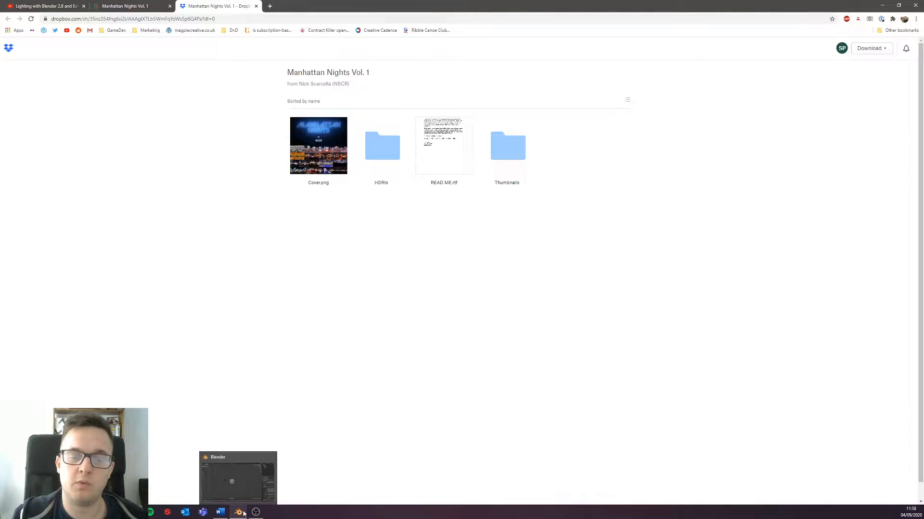
- Add a large ground plane and a UV sphere beside the cube, then remove the Light object
{"action": "left_click", "coordinate": [238, 512]}
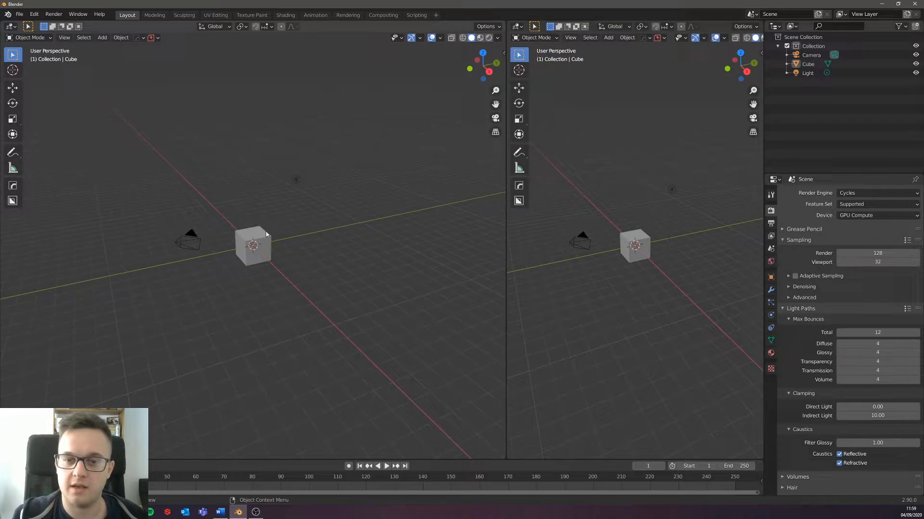
{"action": "left_click", "coordinate": [102, 37]}
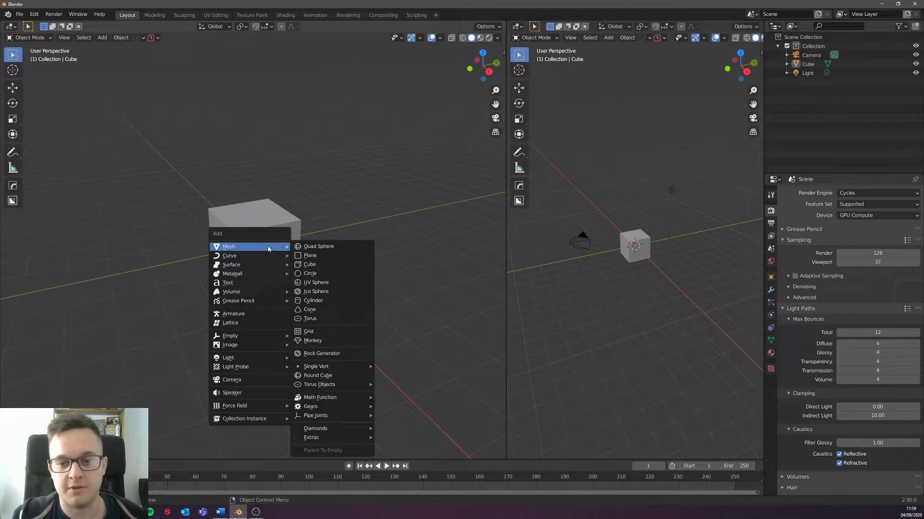
{"action": "left_click", "coordinate": [310, 256]}
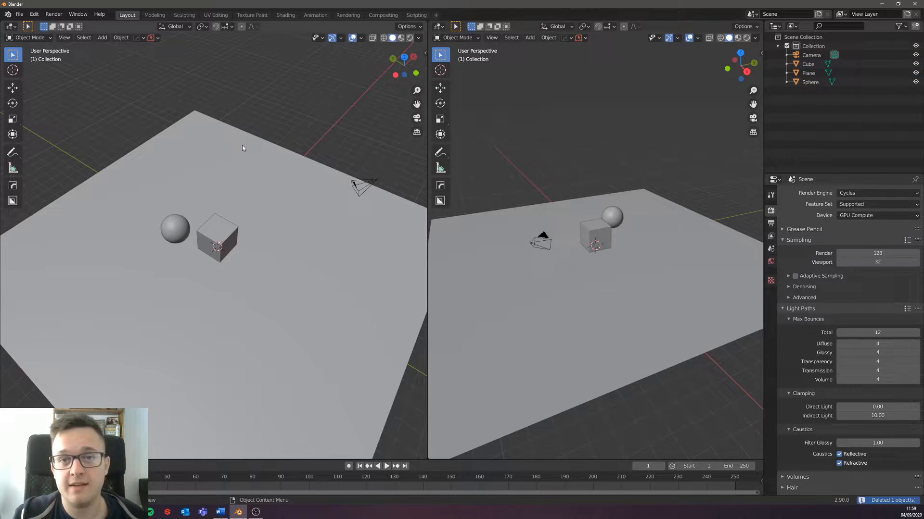
{"action": "left_click", "coordinate": [362, 187]}
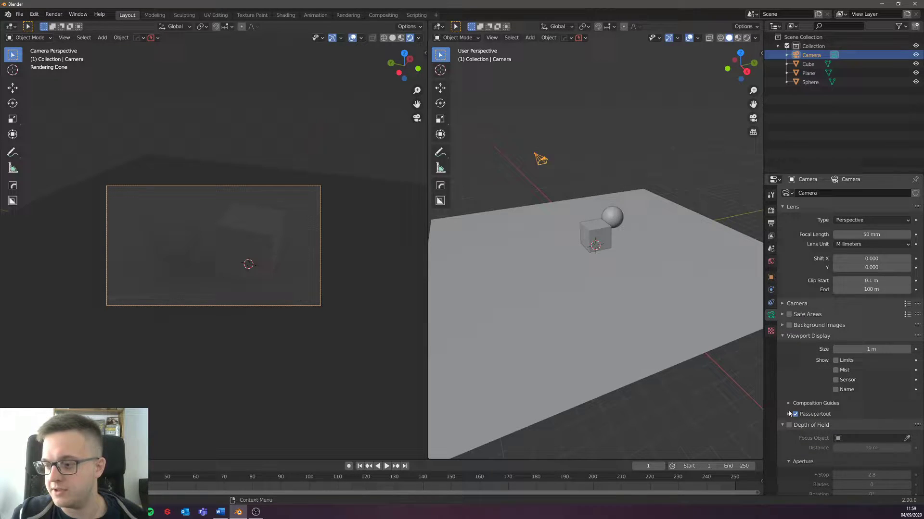
- Enable the camera's Passepartout at opacity 1 so everything outside the frame is black
{"action": "left_click", "coordinate": [795, 414]}
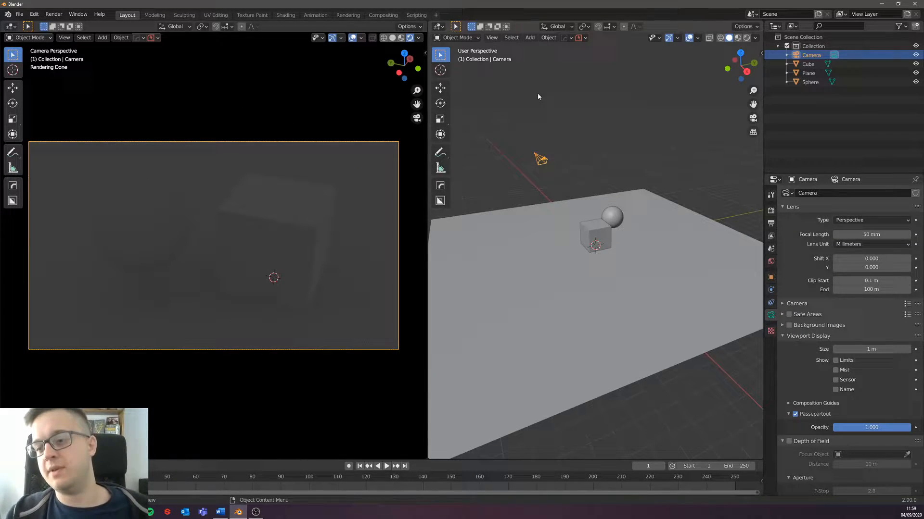
- Make the right area a Shader Editor and create materials for the sphere and plane, Specular reset to default
{"action": "left_click", "coordinate": [442, 26]}
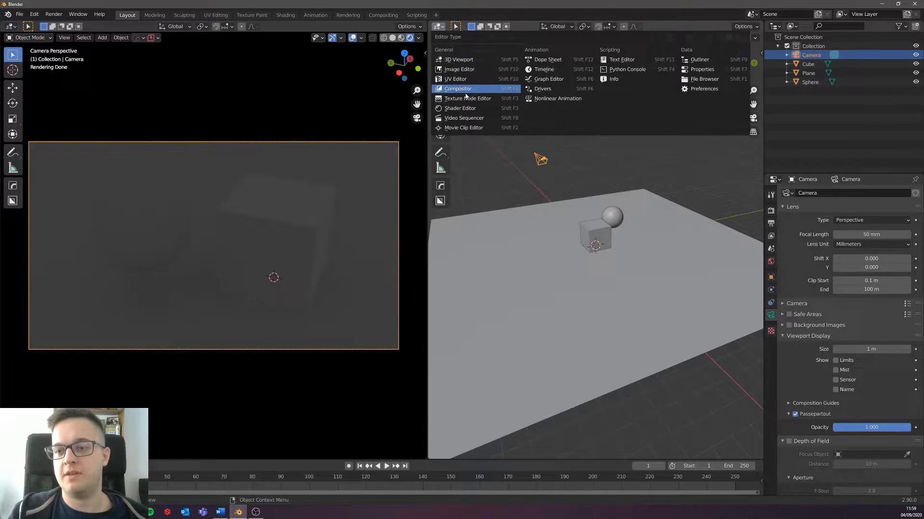
{"action": "left_click", "coordinate": [458, 89]}
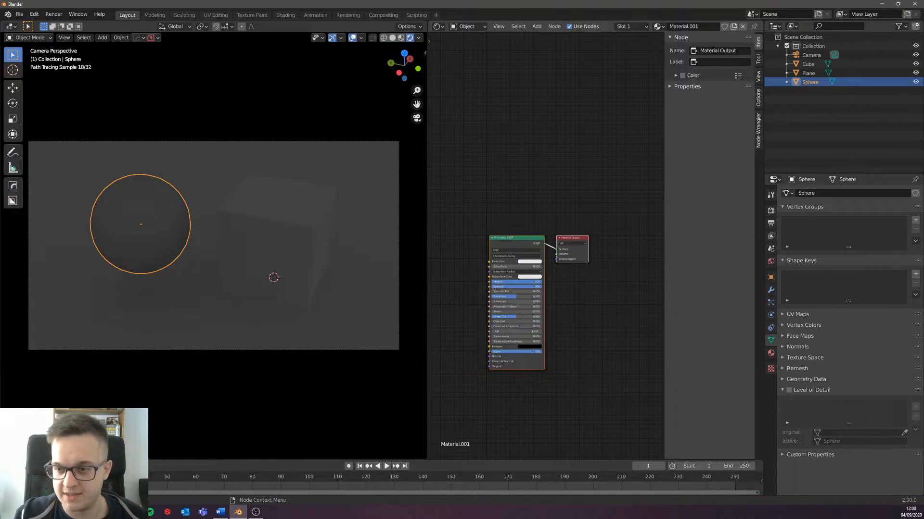
{"action": "right_click", "coordinate": [515, 287]}
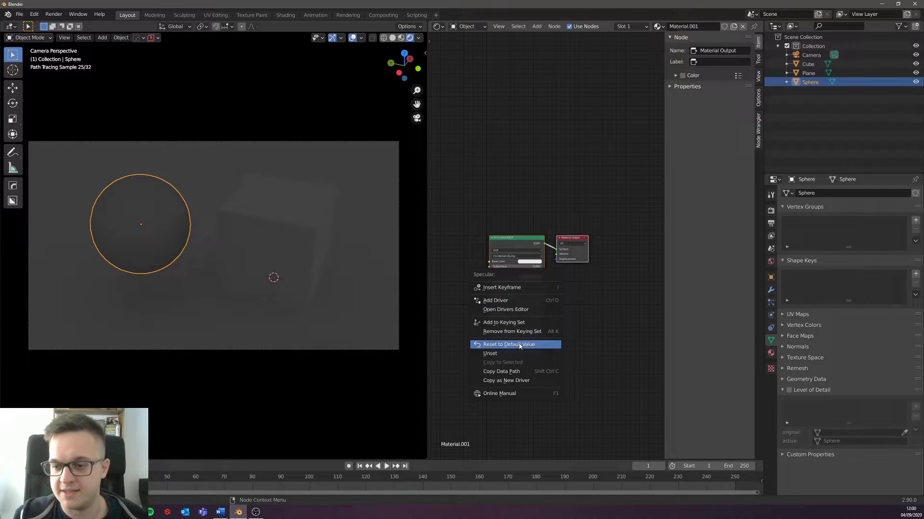
{"action": "left_click", "coordinate": [508, 344]}
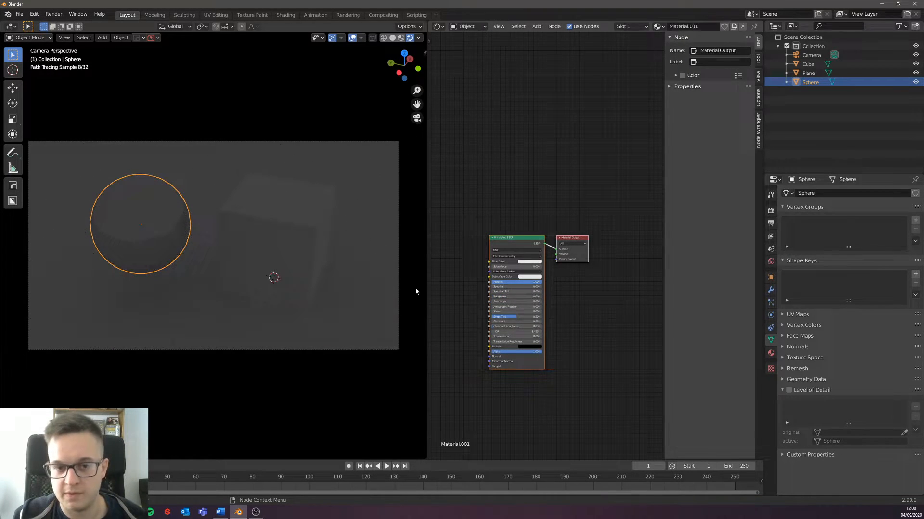
{"action": "left_click", "coordinate": [276, 238]}
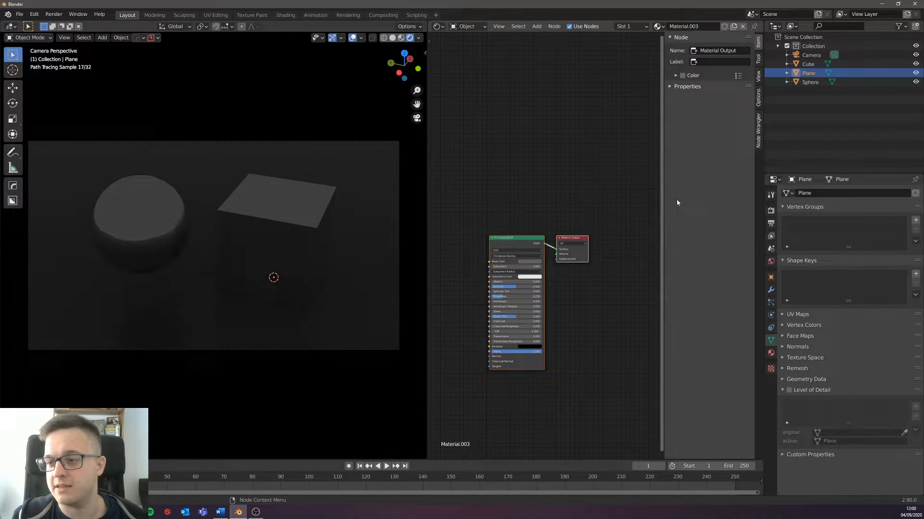
- Switch the Shader Editor to World nodes and set the Background node to black with zero strength
{"action": "left_click", "coordinate": [467, 27]}
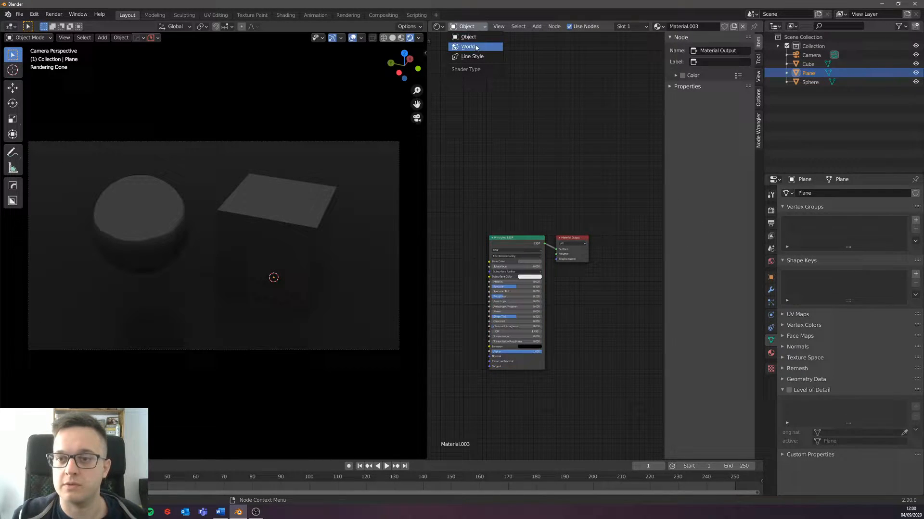
{"action": "left_click", "coordinate": [469, 46]}
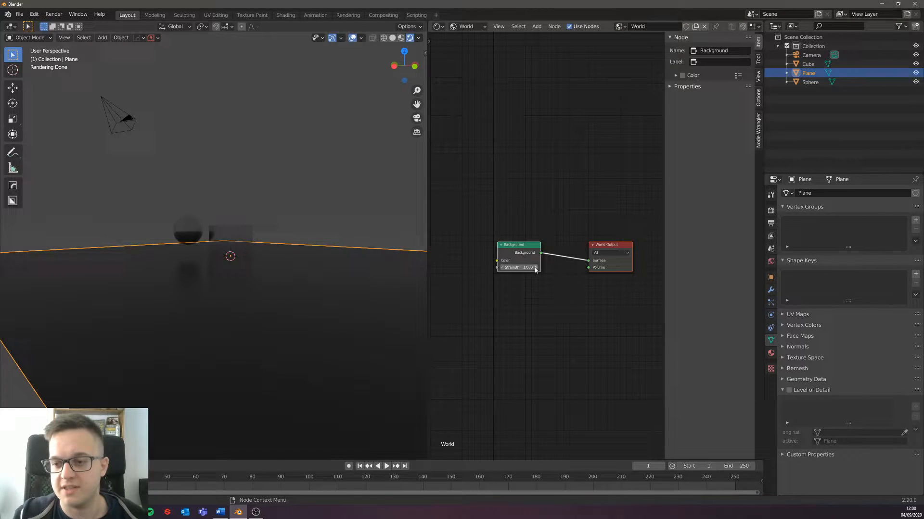
{"action": "left_click", "coordinate": [518, 260]}
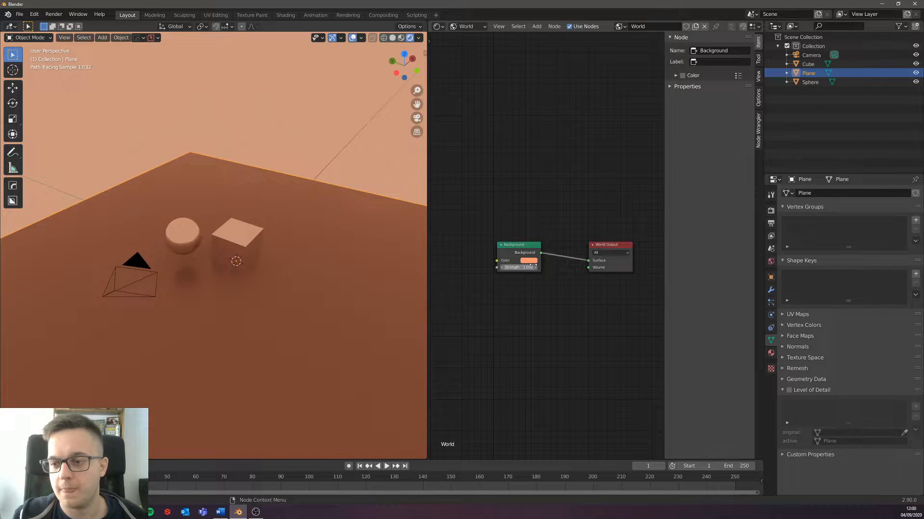
{"action": "left_click", "coordinate": [529, 260]}
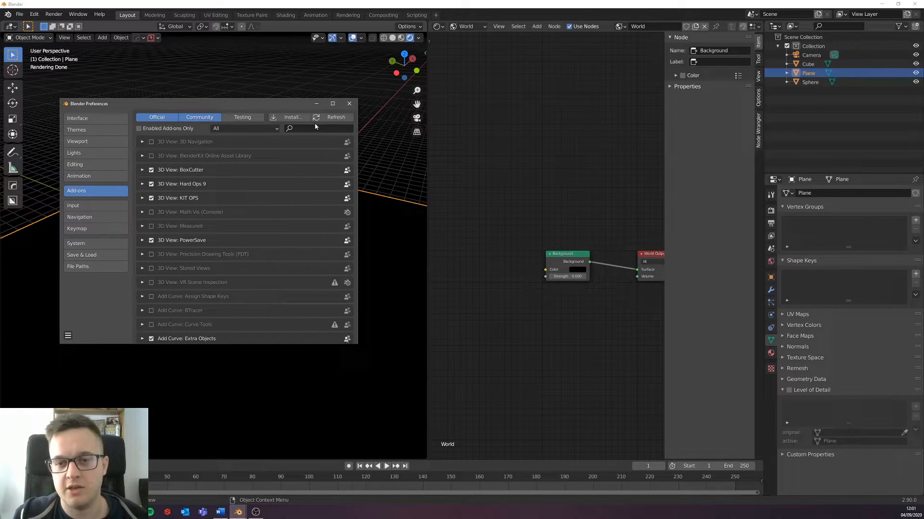
- Search the add-ons for 'node wr' and confirm Node Wrangler is enabled
{"action": "type", "text": "node wr"}
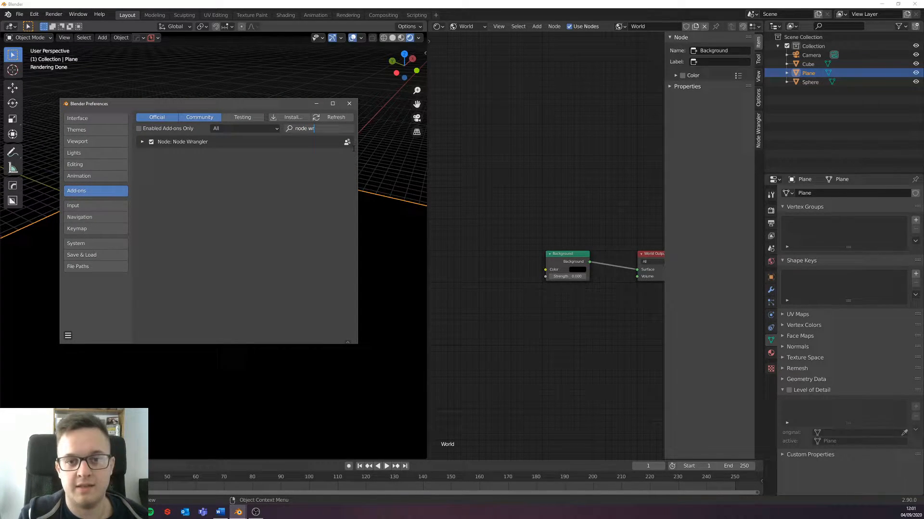
{"action": "mouse_move", "coordinate": [349, 104]}
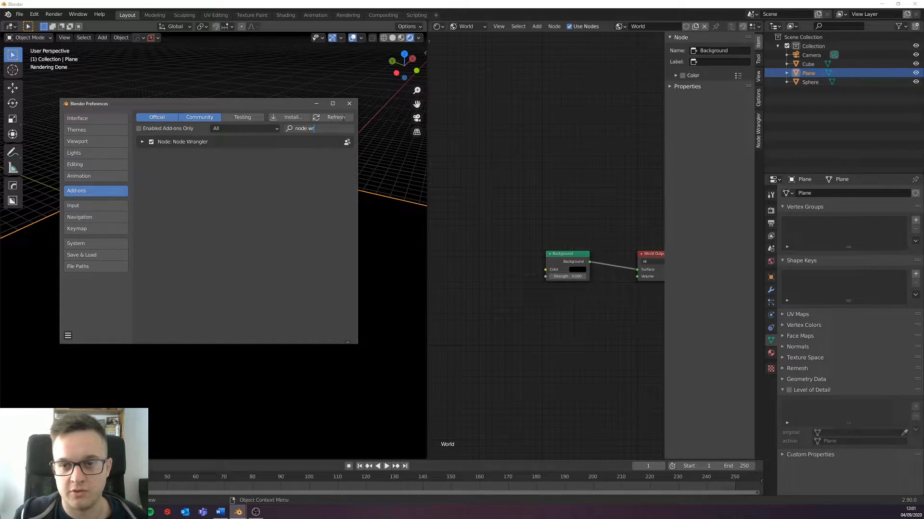
{"action": "left_click", "coordinate": [348, 104]}
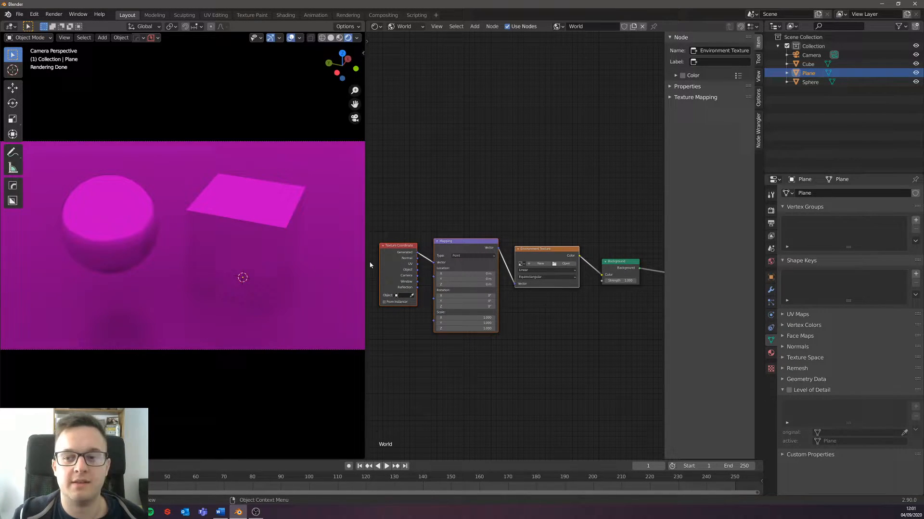
- Load 5TH_AVENUE.exr into the world's Environment Texture node to light the scene
{"action": "left_click", "coordinate": [544, 249]}
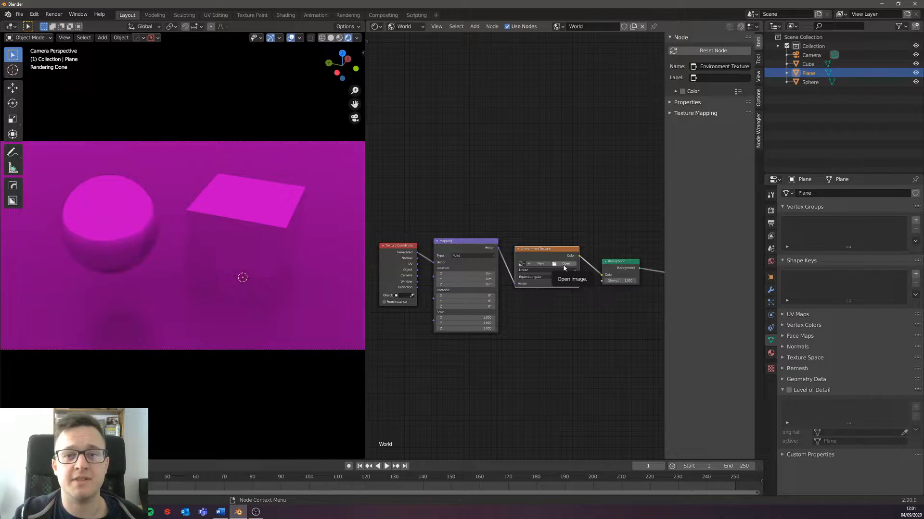
{"action": "mouse_move", "coordinate": [569, 267]}
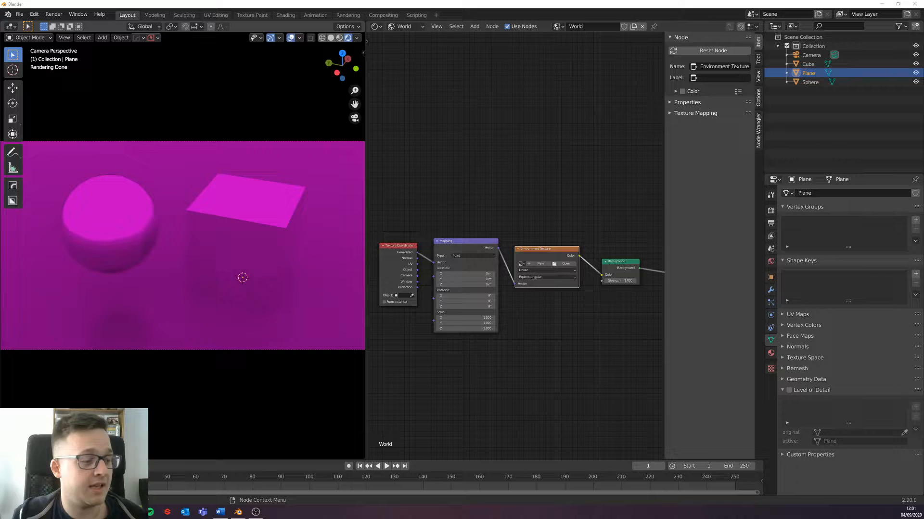
{"action": "left_click", "coordinate": [564, 263]}
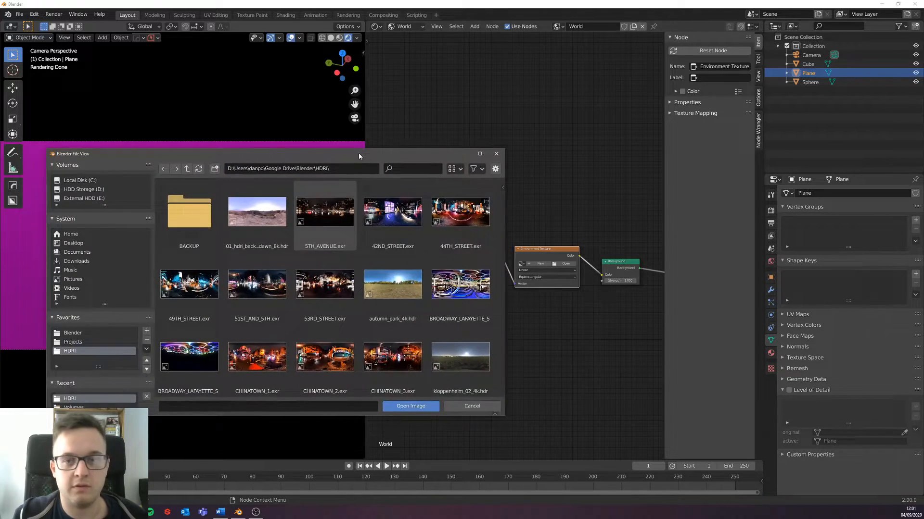
{"action": "left_click_drag", "start_coordinate": [358, 154], "coordinate": [517, 67]}
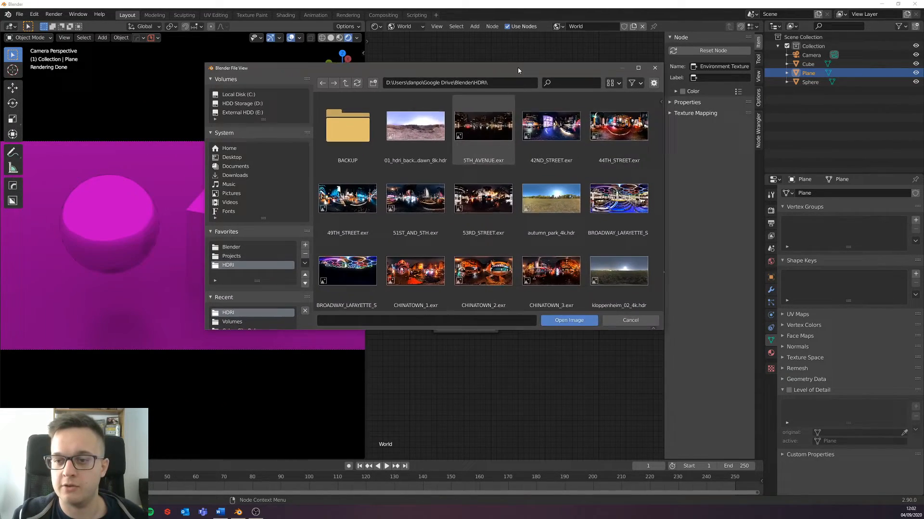
{"action": "scroll", "scroll_direction": "down", "scroll_amount": 3}
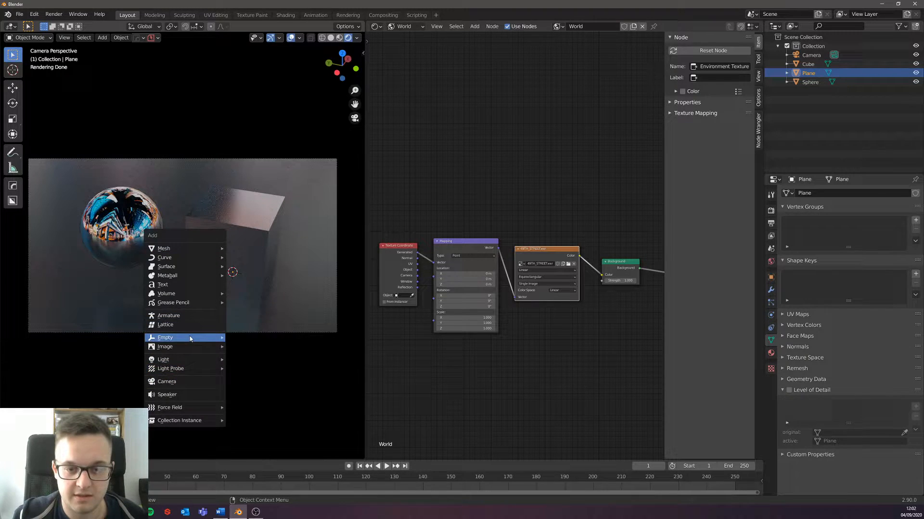
{"action": "mouse_move", "coordinate": [185, 337]}
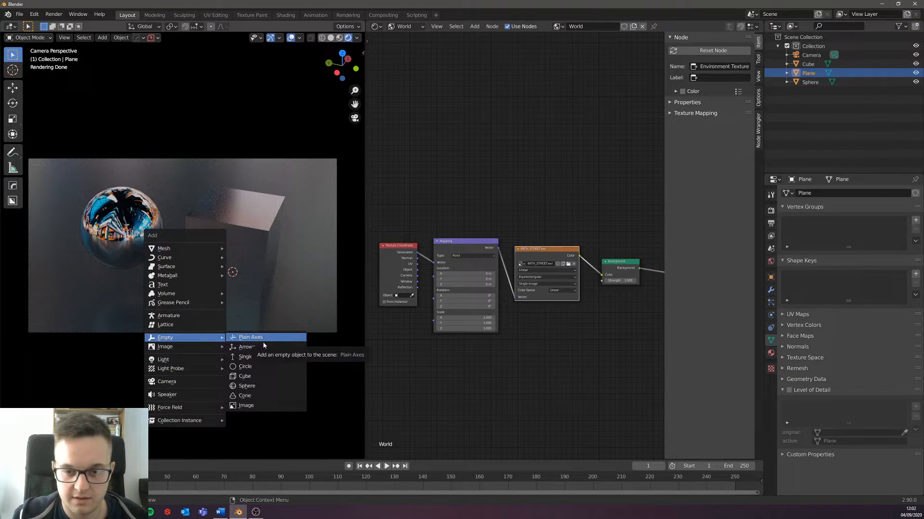
- Add a Plain Axes empty and enable the camera's Depth of Field focused on it
{"action": "left_click", "coordinate": [250, 338]}
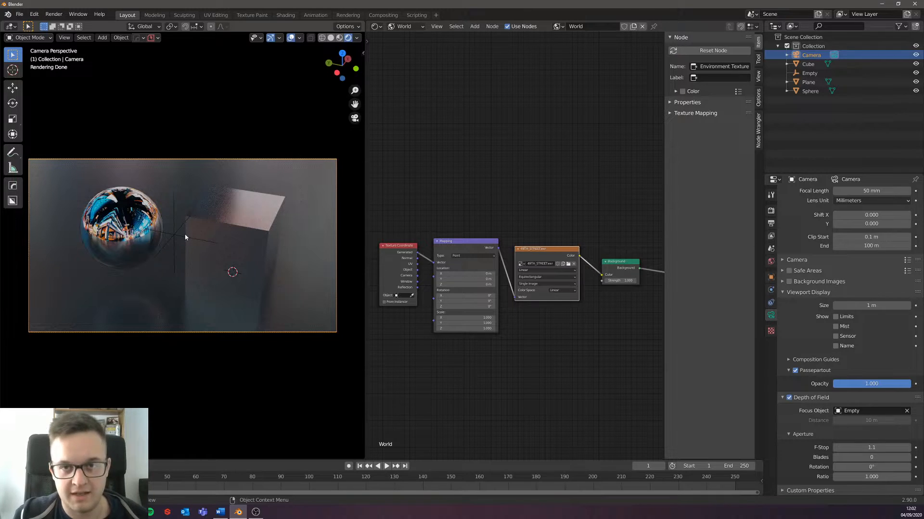
{"action": "left_click", "coordinate": [810, 91]}
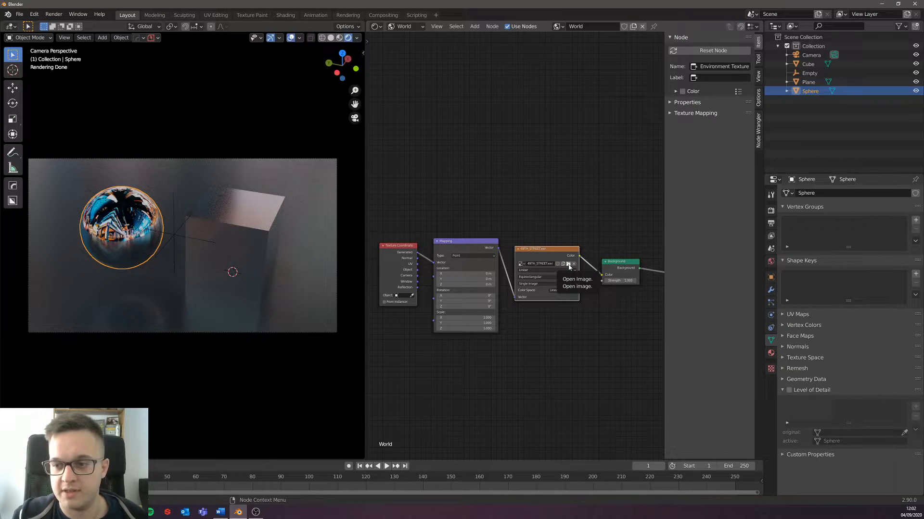
- Preview 49TH_STREET, 42ND_STREET and other HDRIs, then load a different night-city image
{"action": "left_click", "coordinate": [568, 263]}
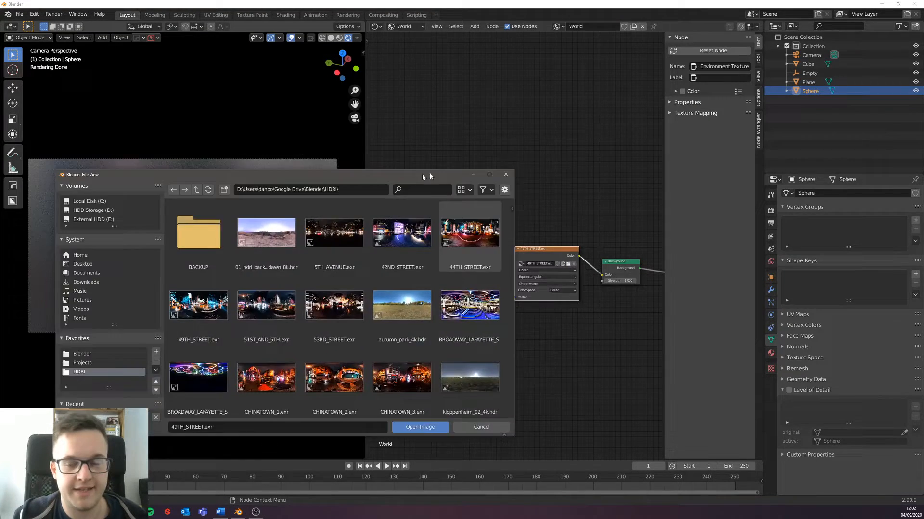
{"action": "left_click", "coordinate": [420, 427]}
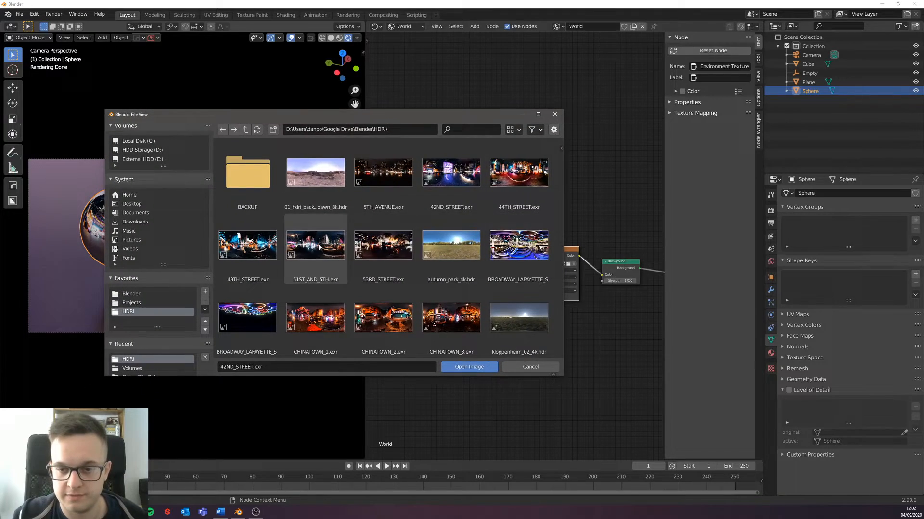
{"action": "left_click", "coordinate": [469, 367]}
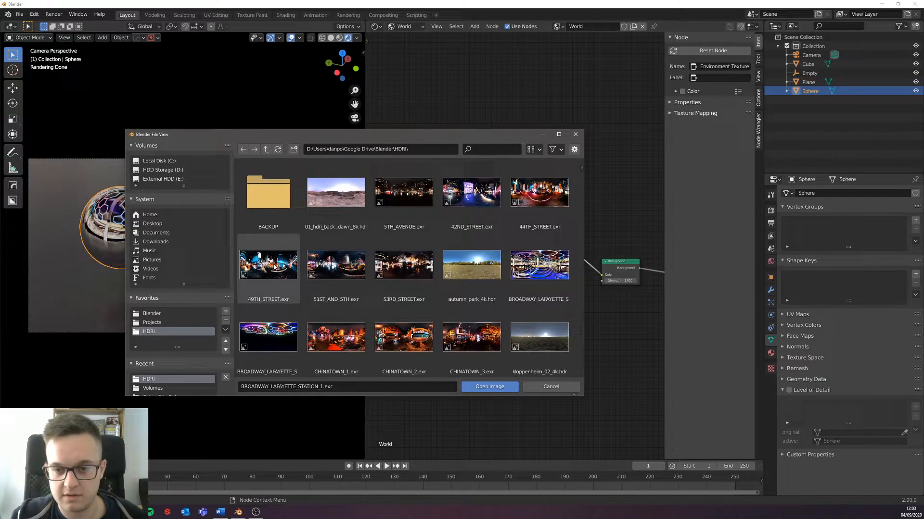
{"action": "scroll", "scroll_direction": "down", "scroll_amount": 3}
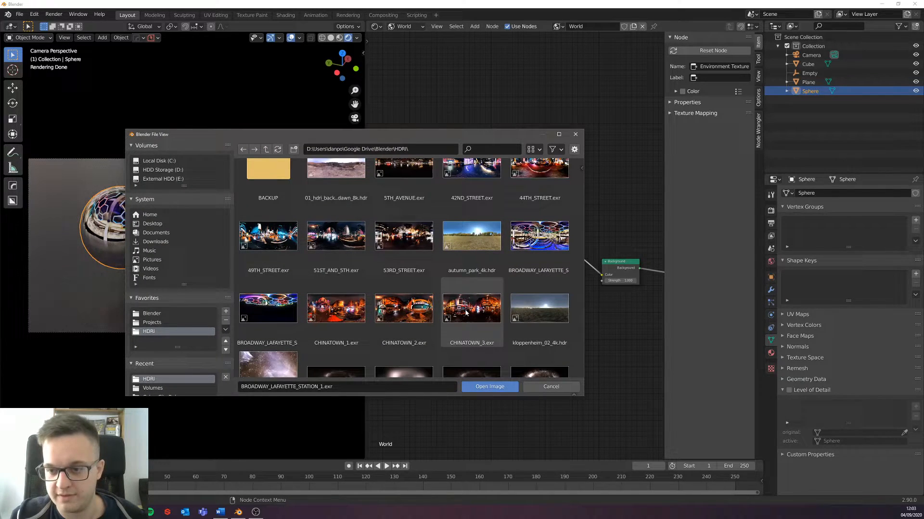
{"action": "left_click", "coordinate": [490, 387]}
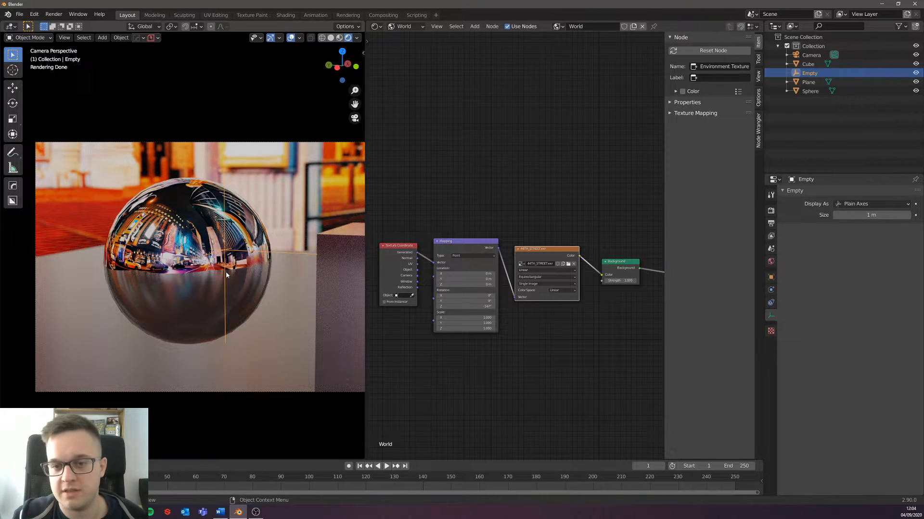
- Set the camera's Depth of Field F-Stop to 0.4 for a stronger background blur
{"action": "left_click", "coordinate": [811, 55]}
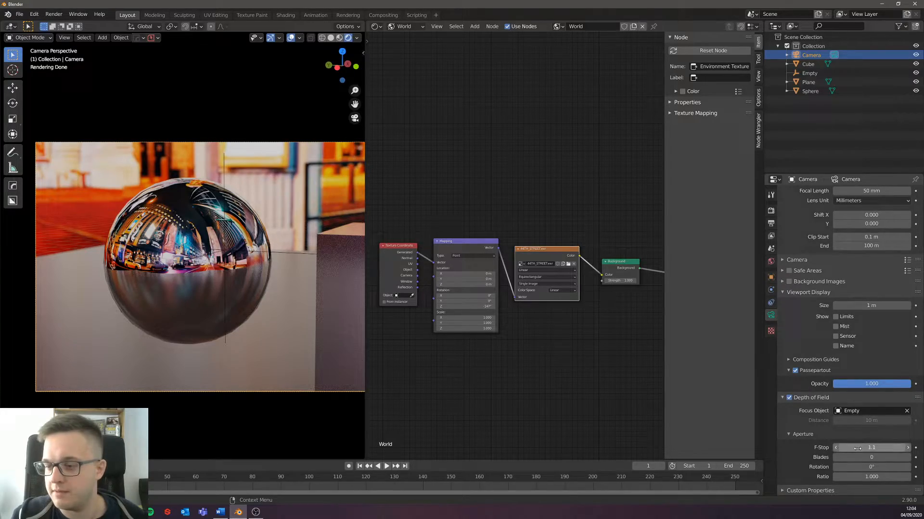
{"action": "left_click", "coordinate": [872, 447]}
{"action": "type", "text": "0.4"}
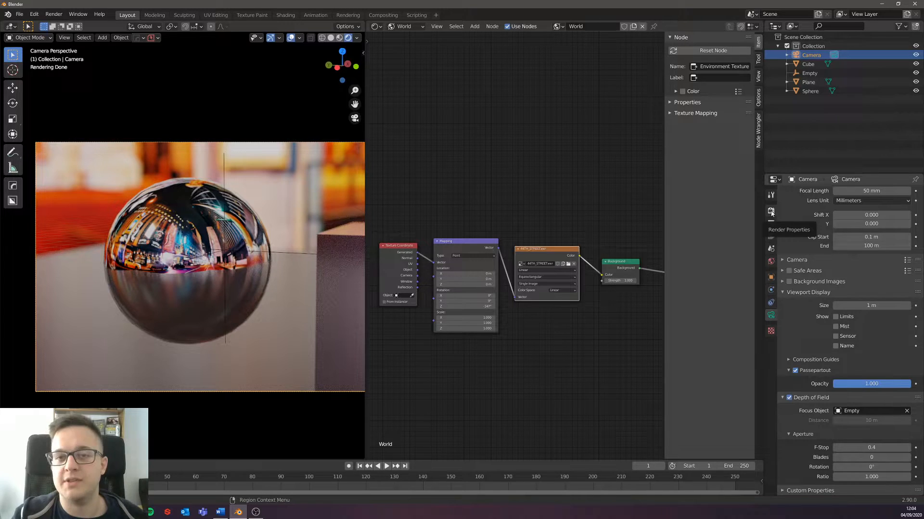
- Show the Render Properties and bring the Film and Performance panels into view
{"action": "left_click", "coordinate": [771, 210]}
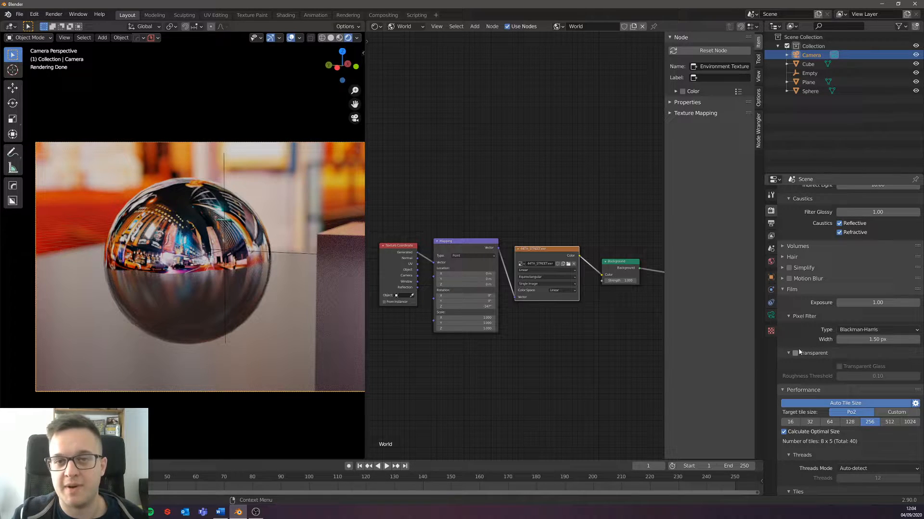
{"action": "left_click", "coordinate": [795, 353]}
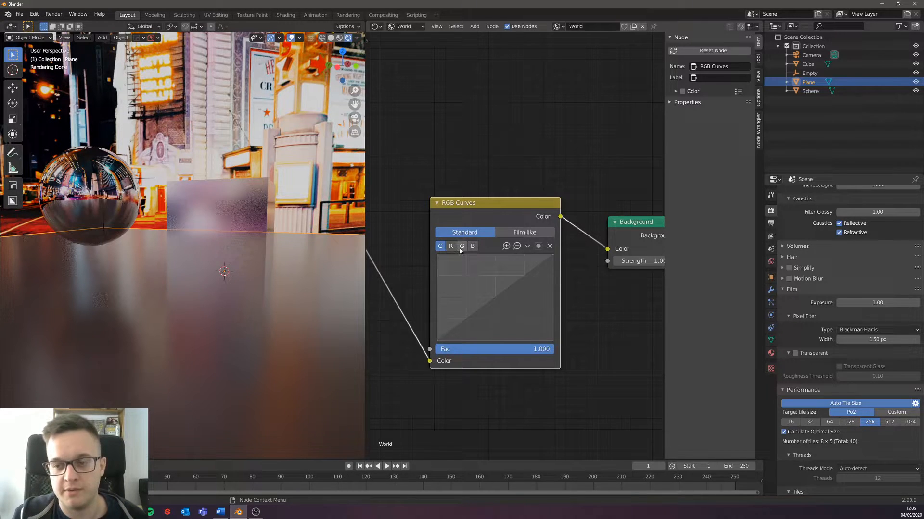
- Pull the RGB Curves green channel down and raise the blue channel for a pink-blue tint
{"action": "left_click", "coordinate": [462, 247]}
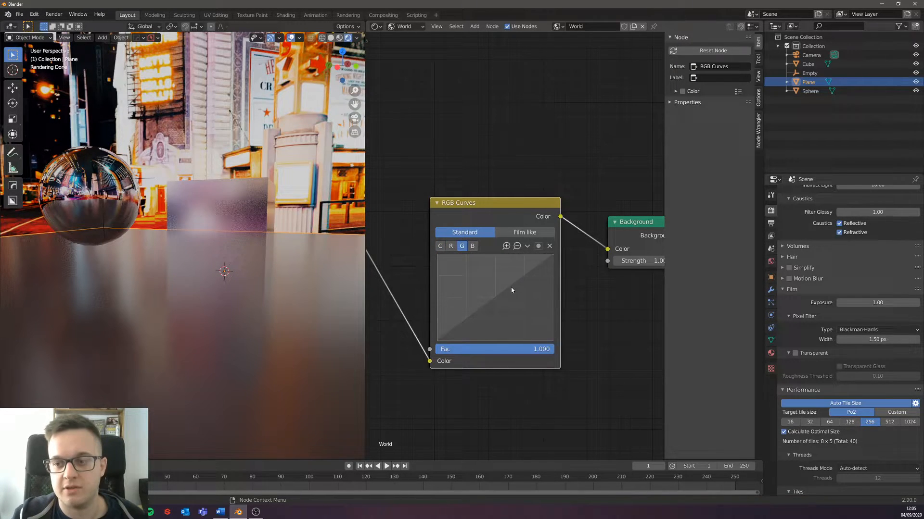
{"action": "left_click_drag", "start_coordinate": [511, 290], "coordinate": [516, 311]}
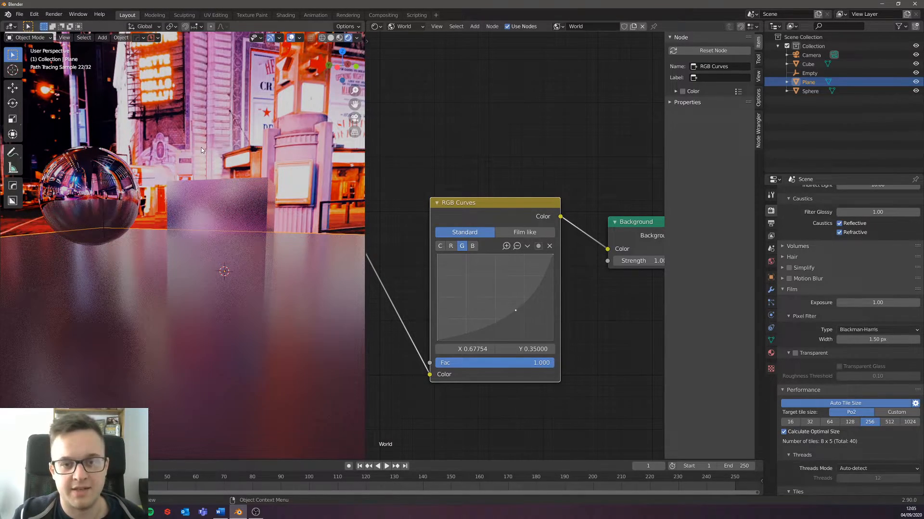
{"action": "left_click", "coordinate": [472, 247]}
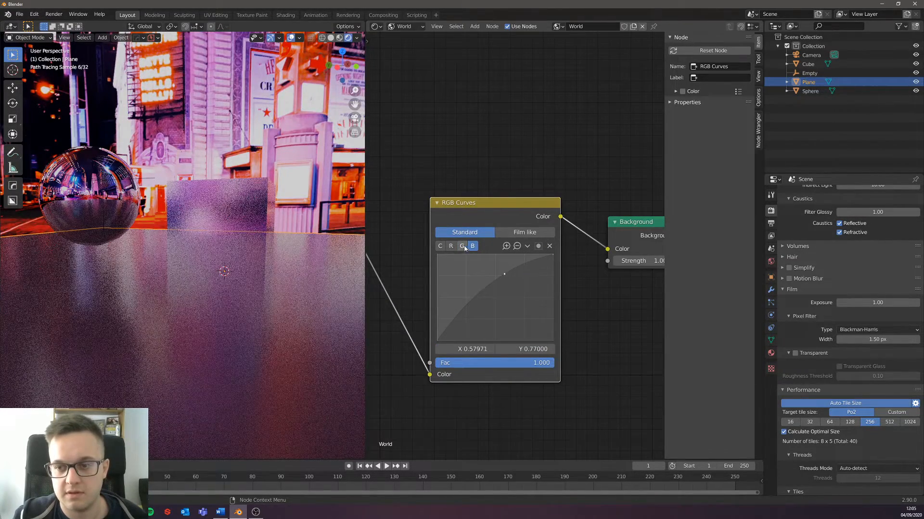
{"action": "left_click", "coordinate": [450, 247]}
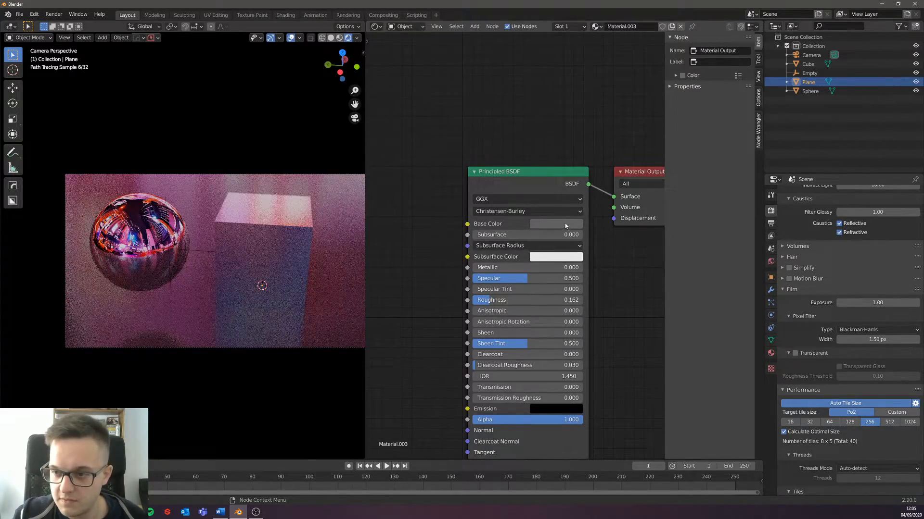
- Open the recent Cyborg.blend project, discarding unsaved changes to the test scene
{"action": "left_click", "coordinate": [556, 223]}
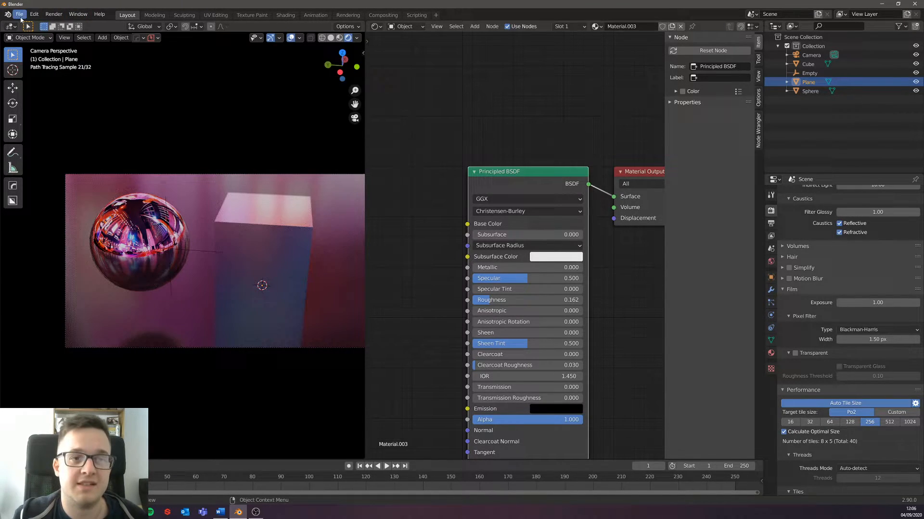
{"action": "left_click", "coordinate": [20, 13]}
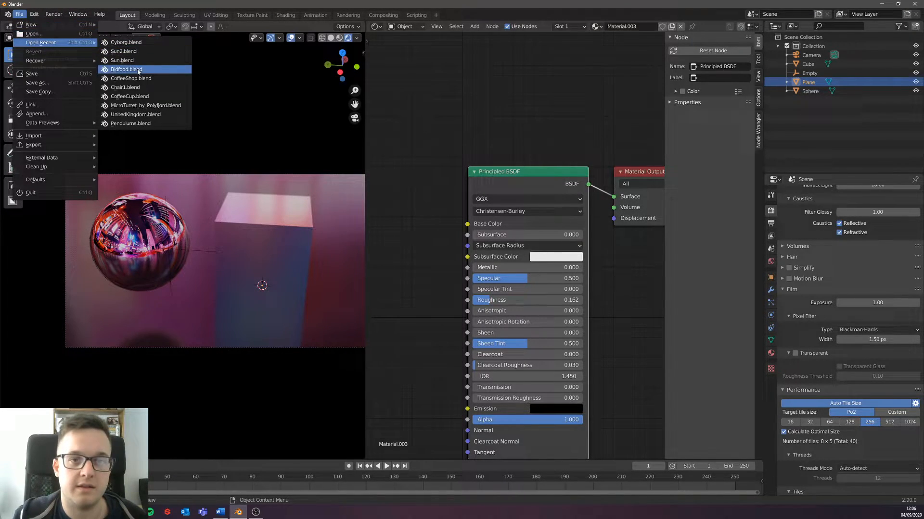
{"action": "left_click", "coordinate": [127, 69]}
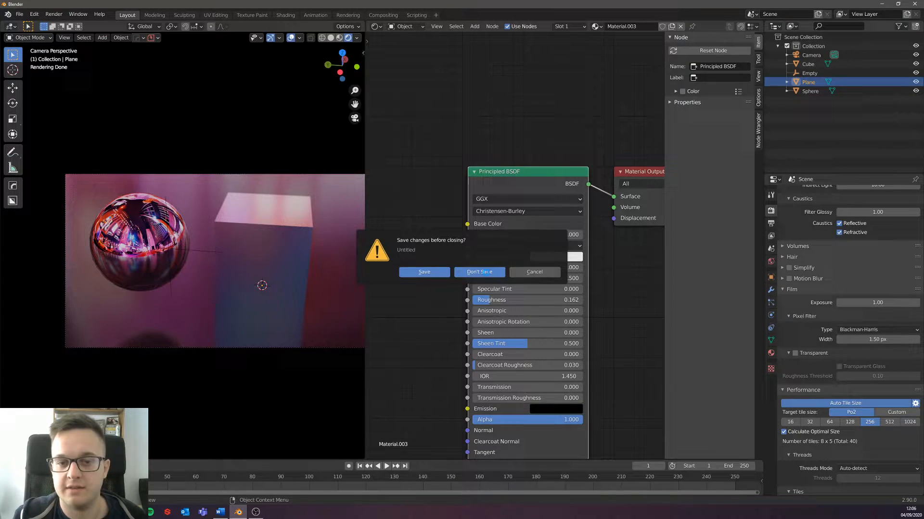
{"action": "left_click", "coordinate": [479, 271]}
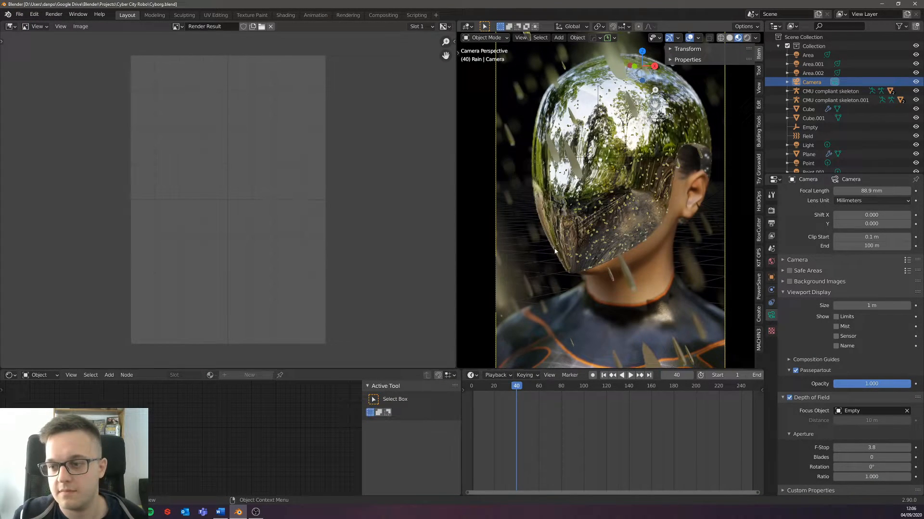
{"action": "left_click", "coordinate": [8, 27]}
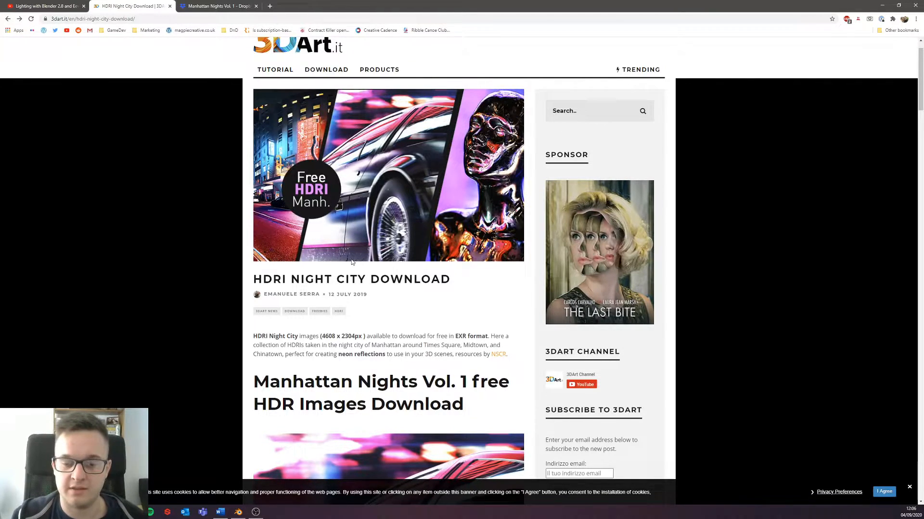
- Scroll the 3DArt page down to the HDRI Night City download link and panorama previews
{"action": "scroll", "scroll_direction": "down", "scroll_amount": 3}
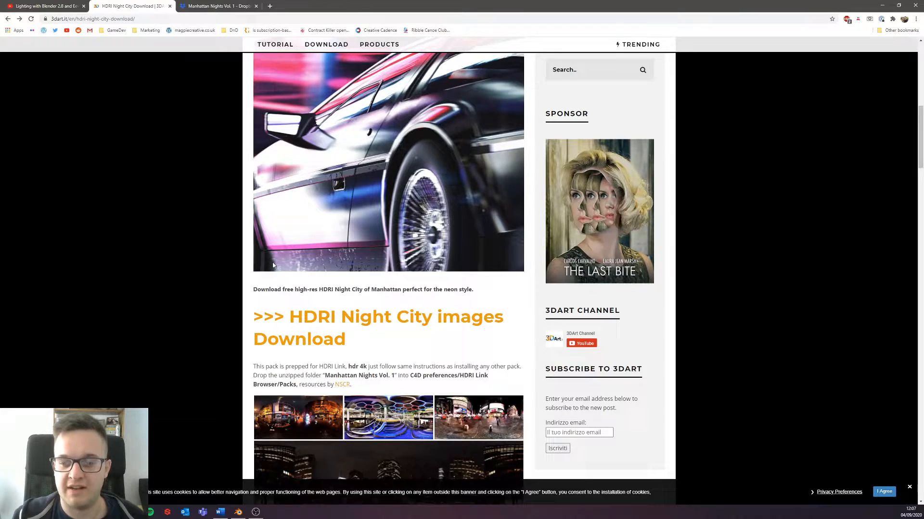
{"action": "scroll", "scroll_direction": "down", "scroll_amount": 3}
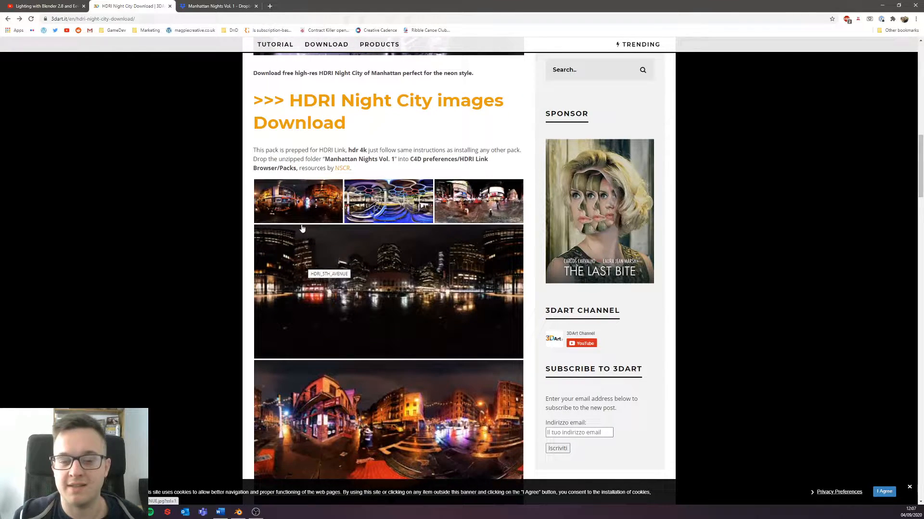
{"action": "scroll", "scroll_direction": "down", "scroll_amount": 3}
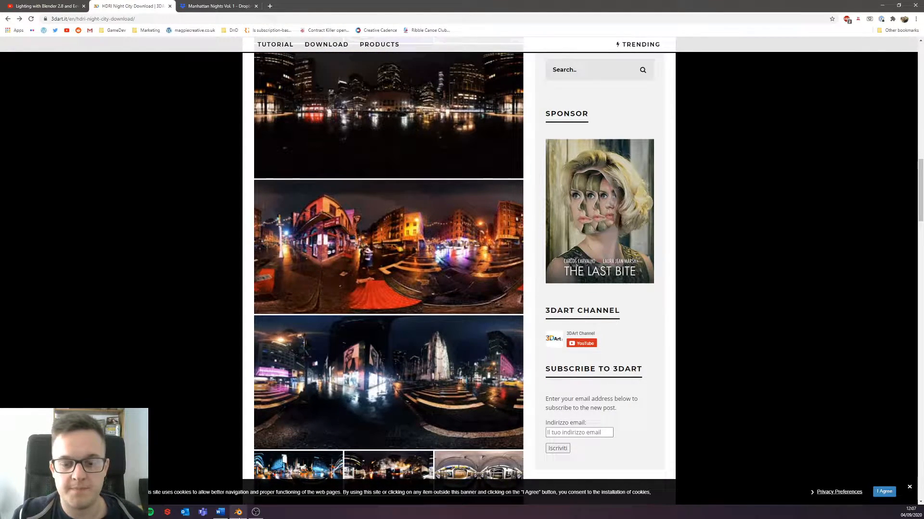